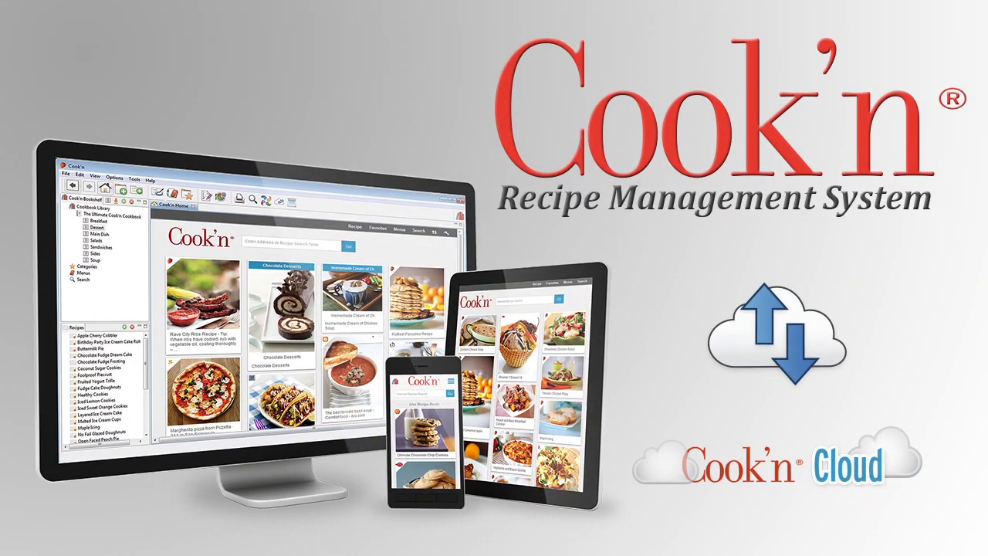
- Search recipes for 'chicken and rice' and open Chicken and Wild Rice Soup
type("chicken and rice")
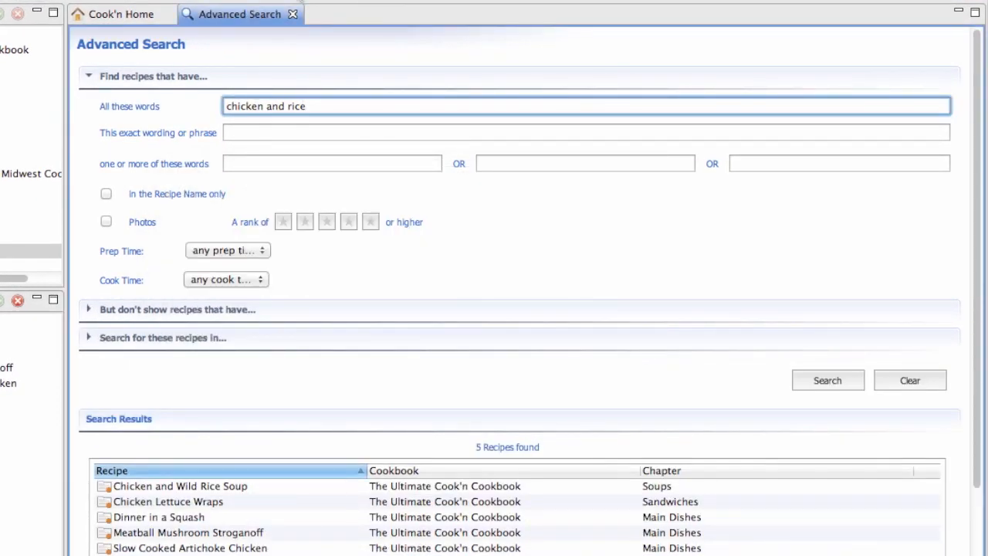
double_click(180, 485)
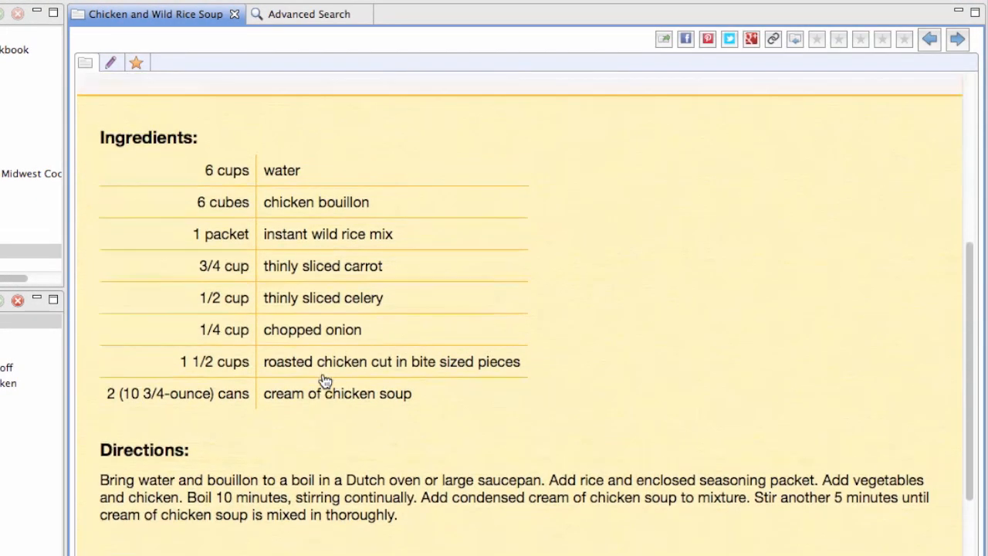
scroll("up", 3)
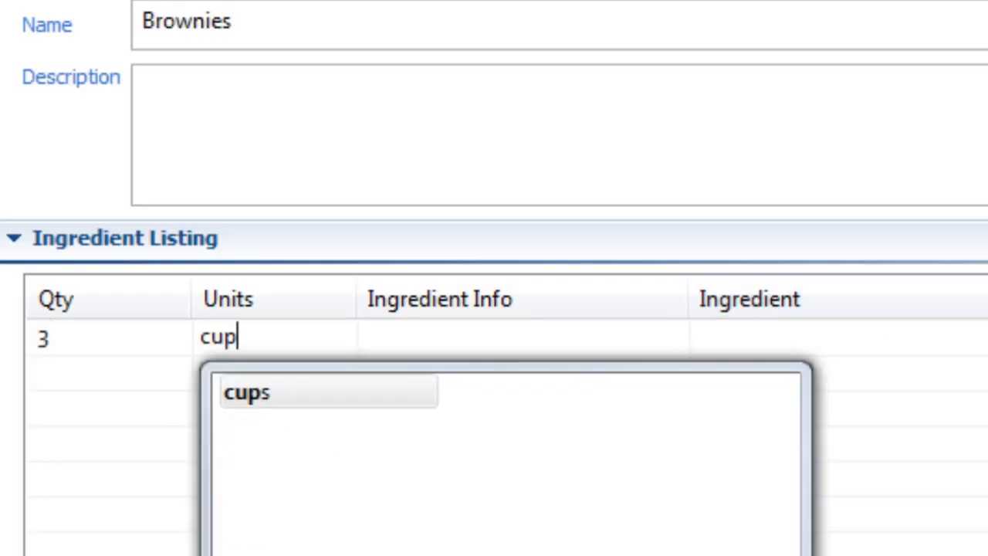
- Set the second Brownies ingredient's unit to tablespoons from the autocomplete list
type("ta")
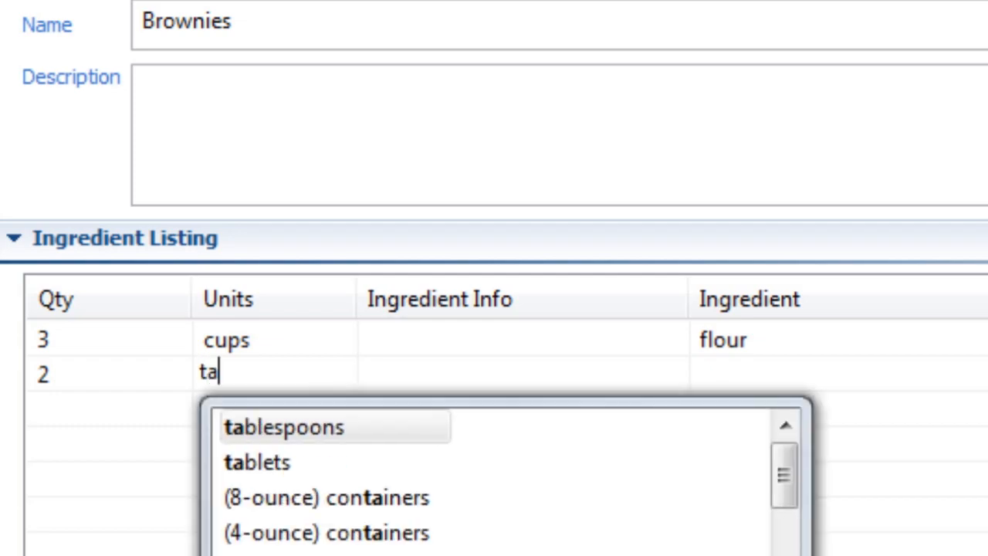
left_click(283, 427)
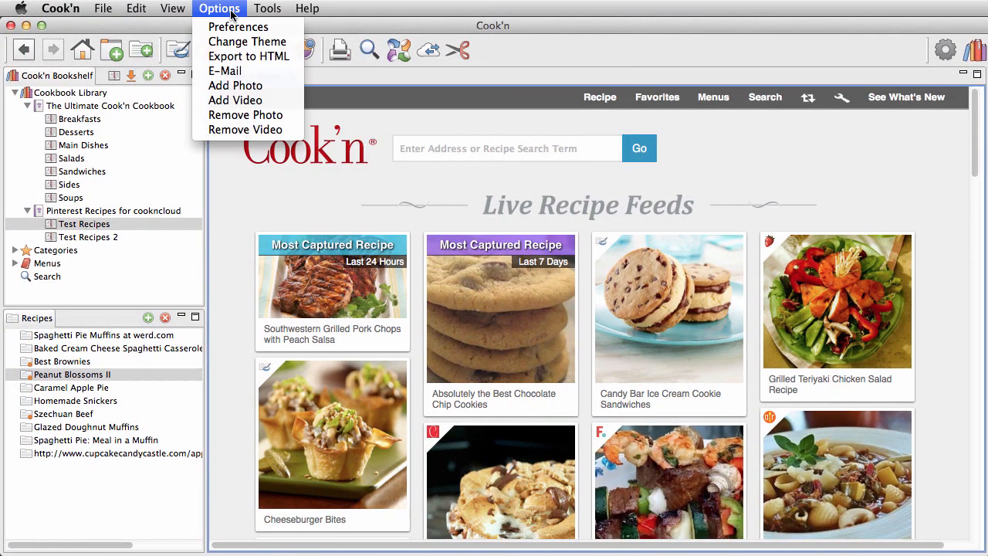
- Enter a Pinterest email and password in Pinterest Preferences and save them
left_click(238, 26)
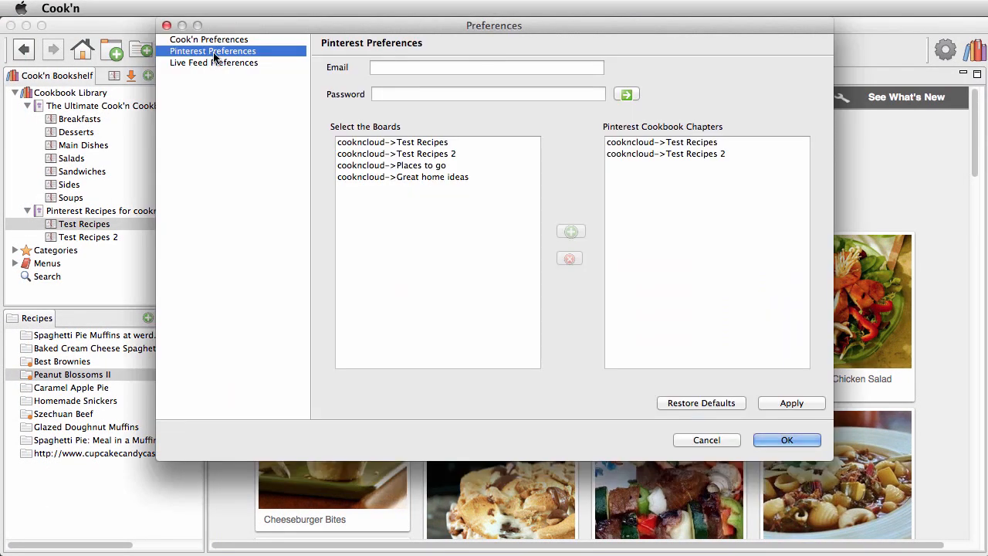
type("co")
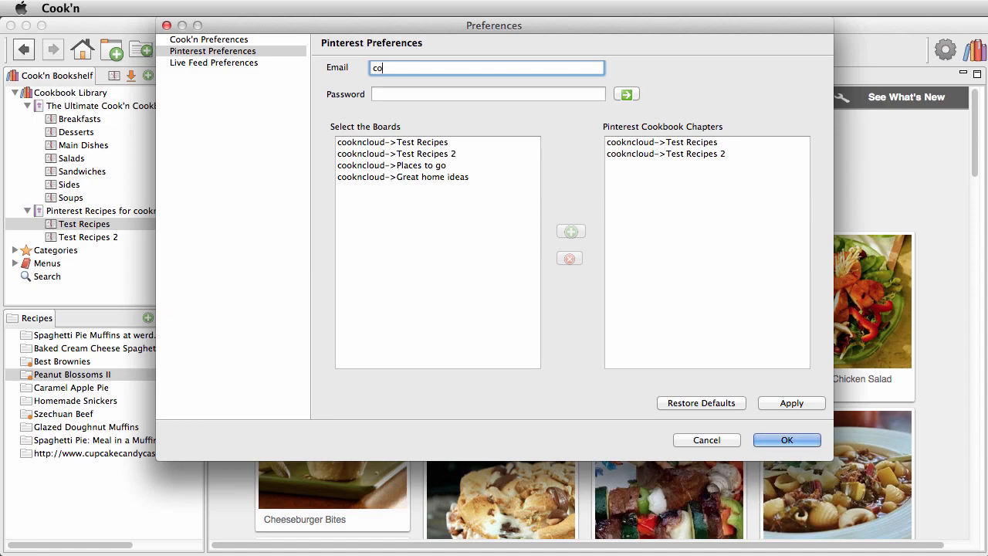
type("**********")
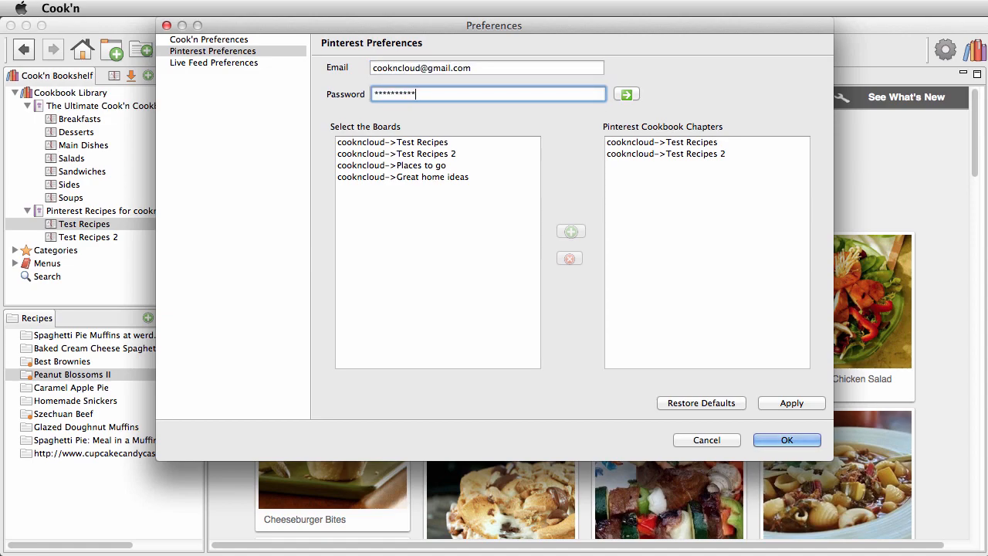
mouse_move(787, 440)
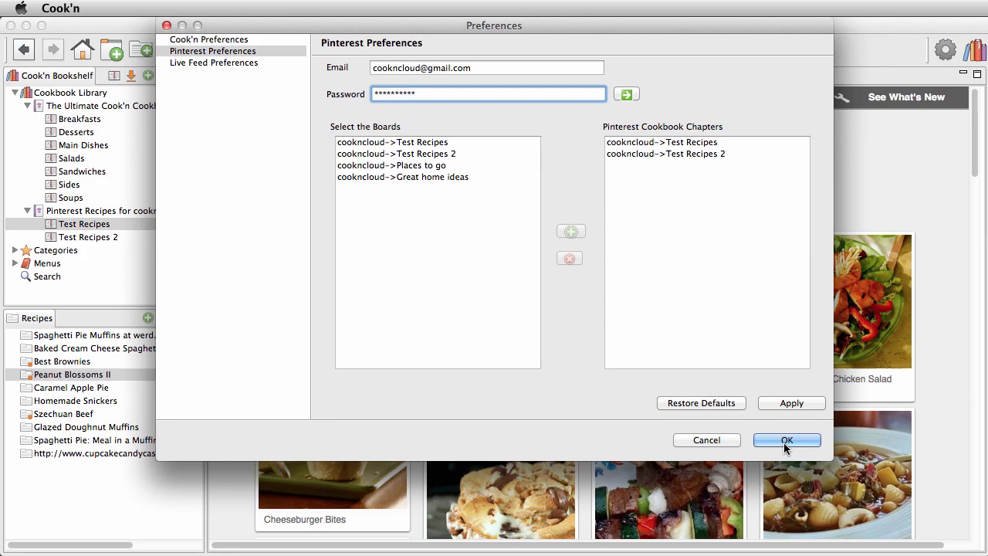
left_click(786, 440)
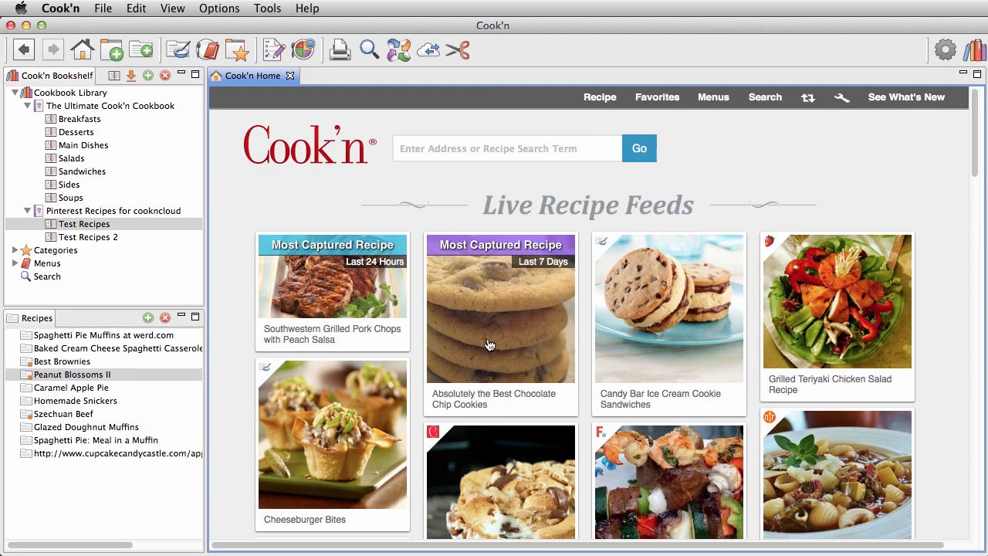
- Open the Peanut Blossoms II recipe and scroll through its details
left_click(83, 224)
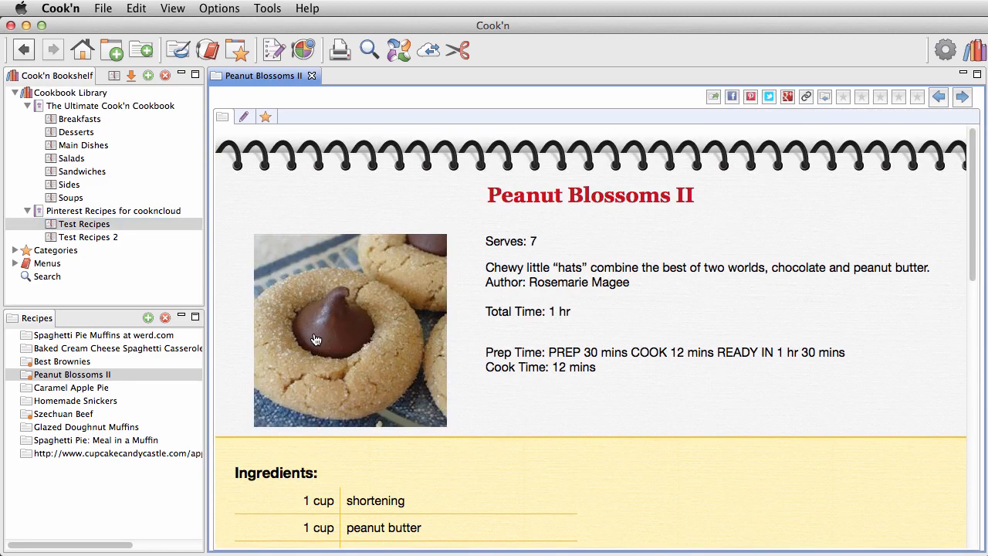
scroll("down", 3)
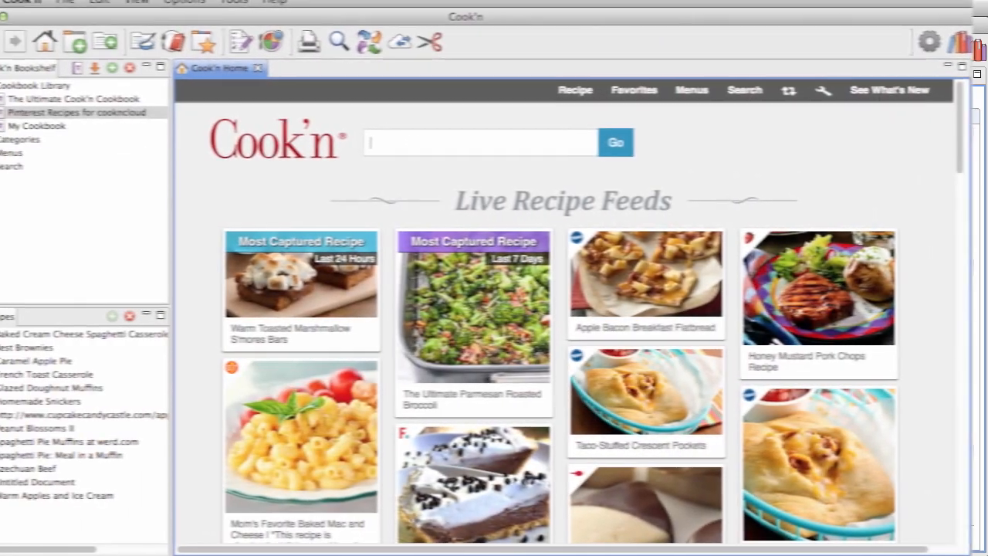
- Search online for 'best chocolate chip cookies' and browse the search results
type("best chocolate chip")
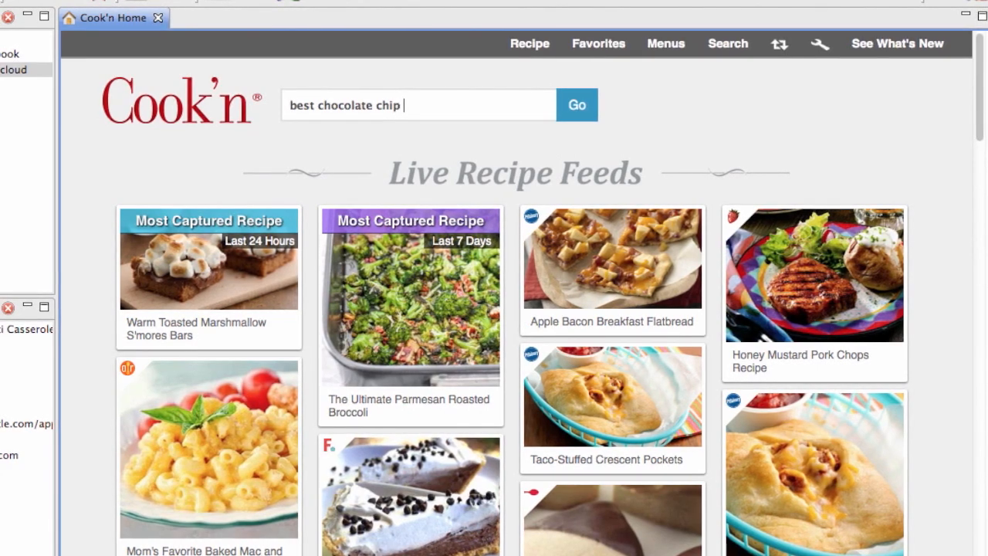
left_click(576, 104)
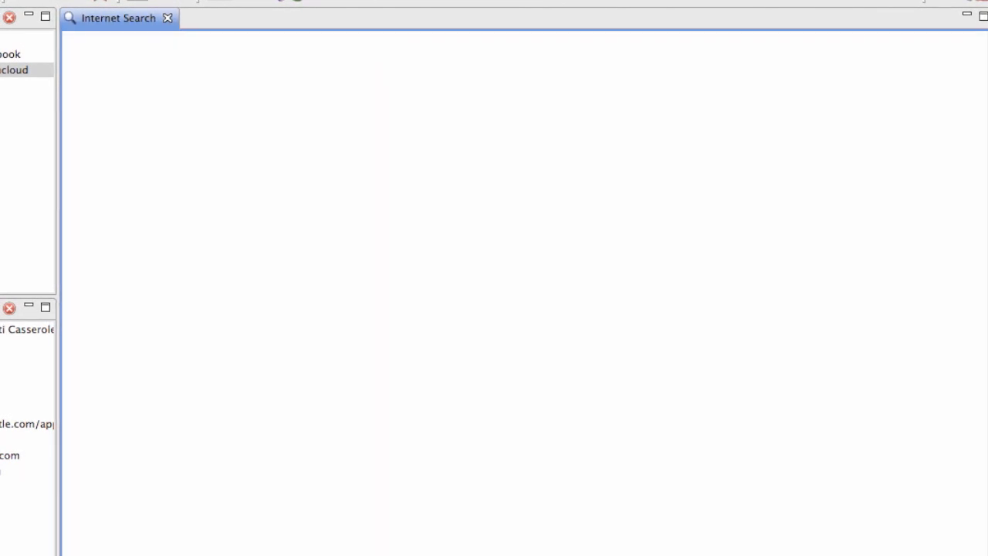
left_click(598, 103)
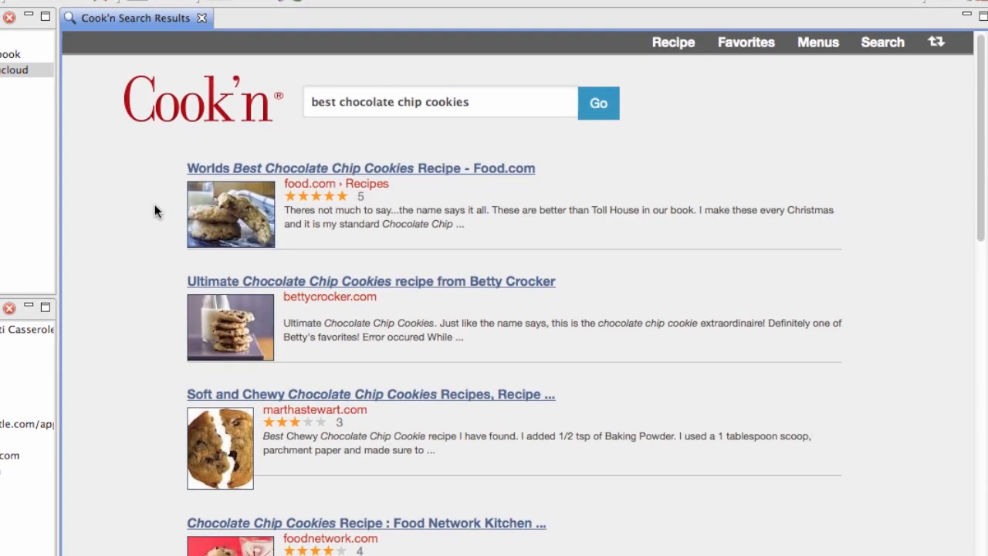
scroll("down", 3)
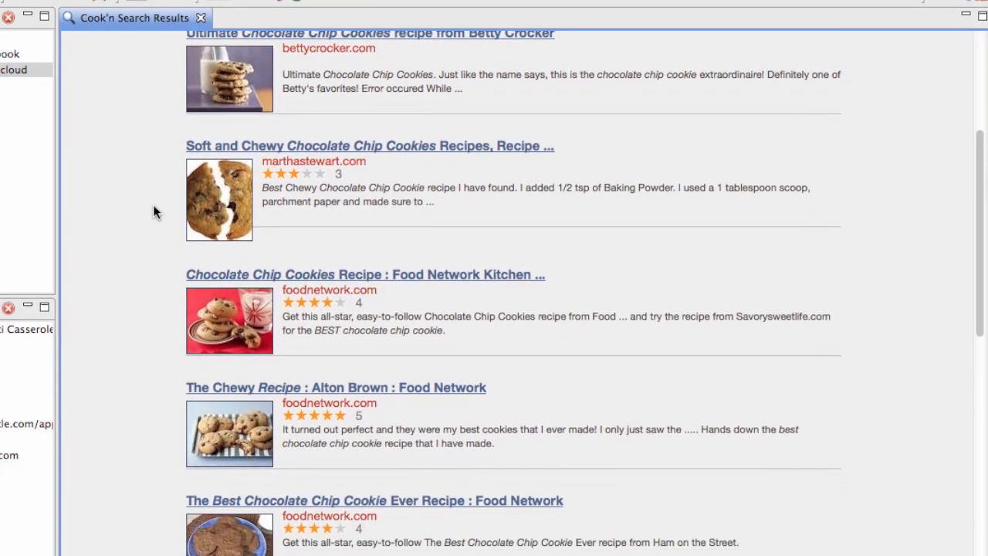
scroll("down", 3)
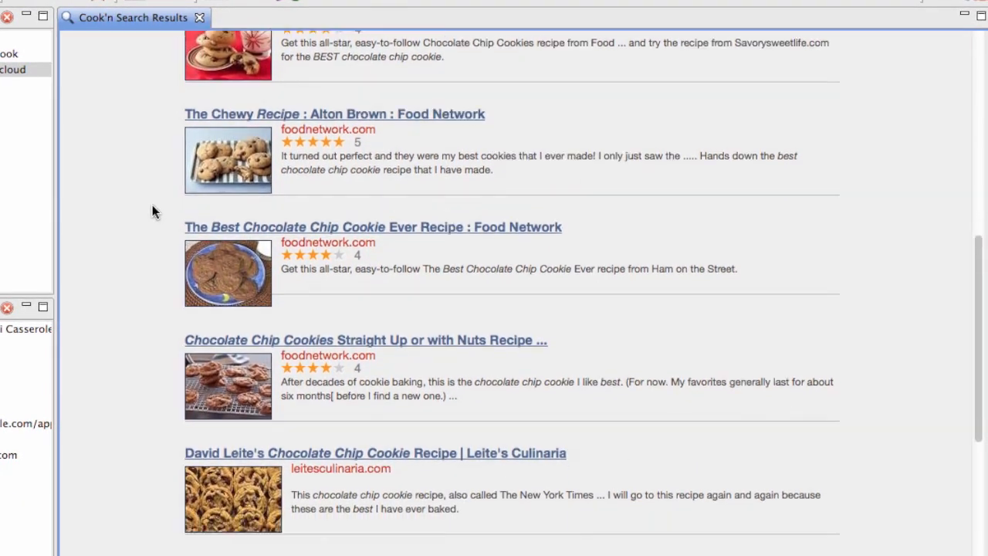
scroll("down", 3)
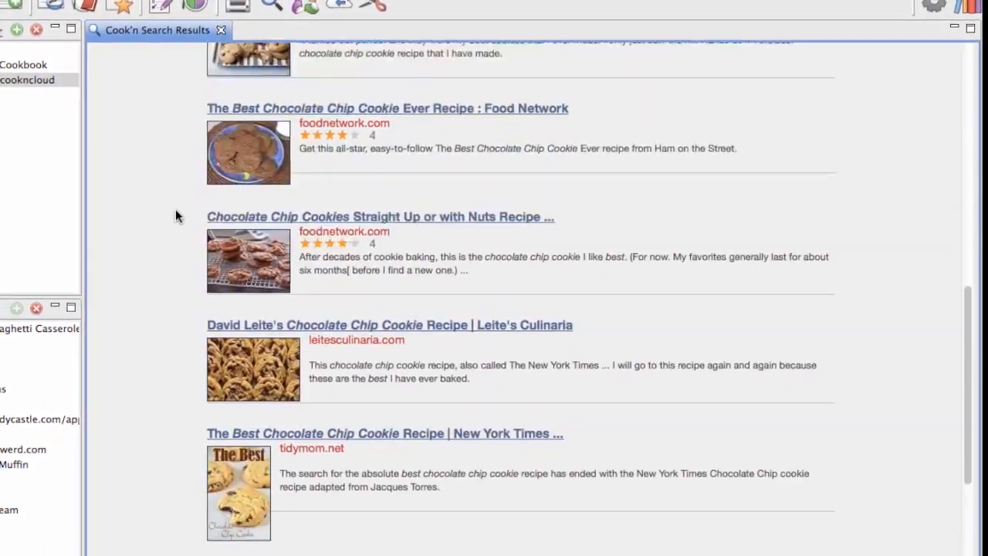
scroll("up", 3)
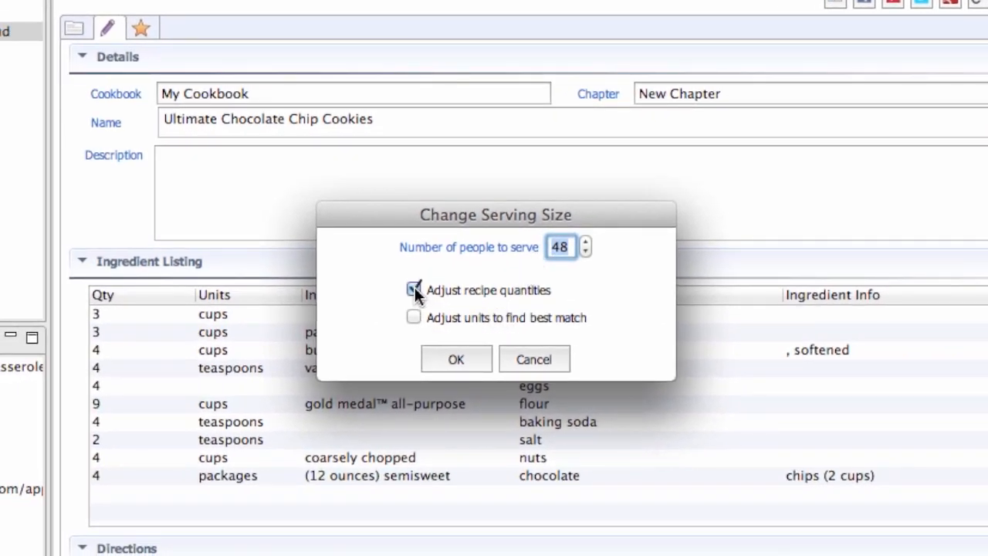
- Set Ultimate Chocolate Chip Cookies to serve 30 people with adjusted quantities
type("30")
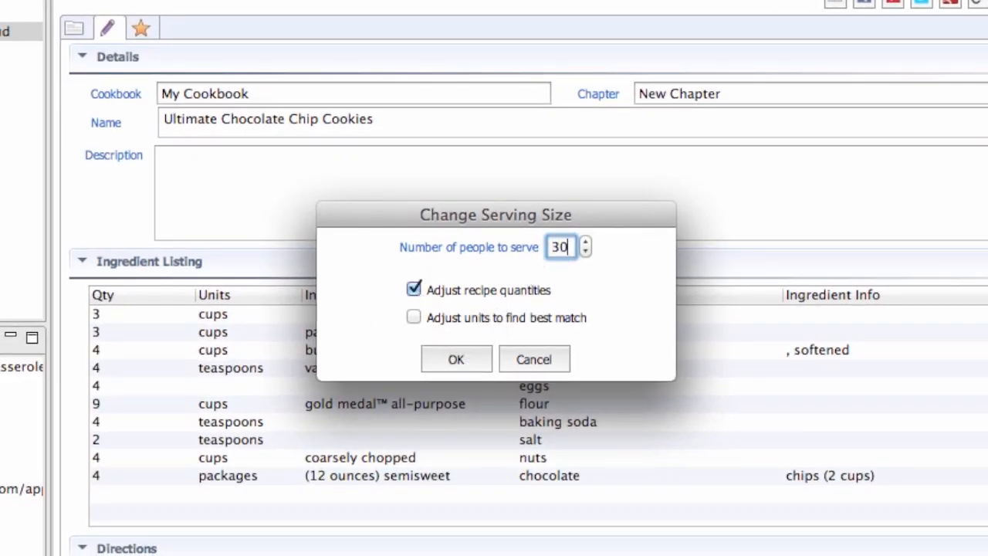
left_click(455, 359)
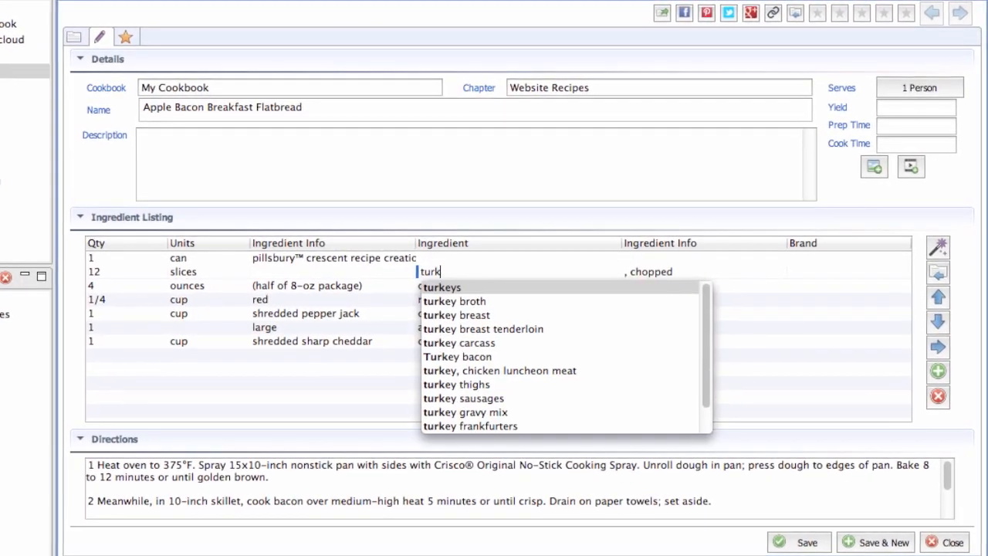
- Replace the flatbread's 12-slice ingredient with a turkey entry from the suggestions
left_click(457, 356)
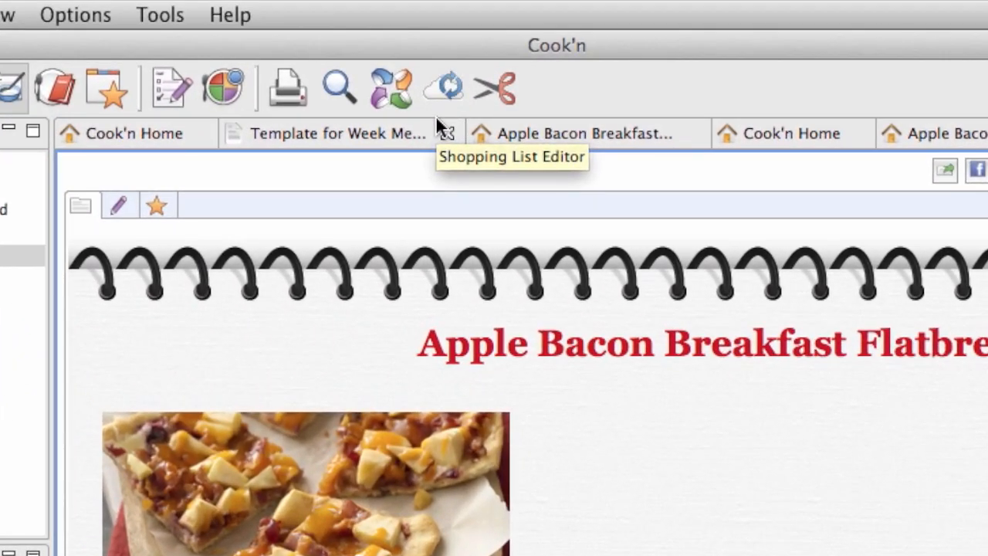
left_click(789, 132)
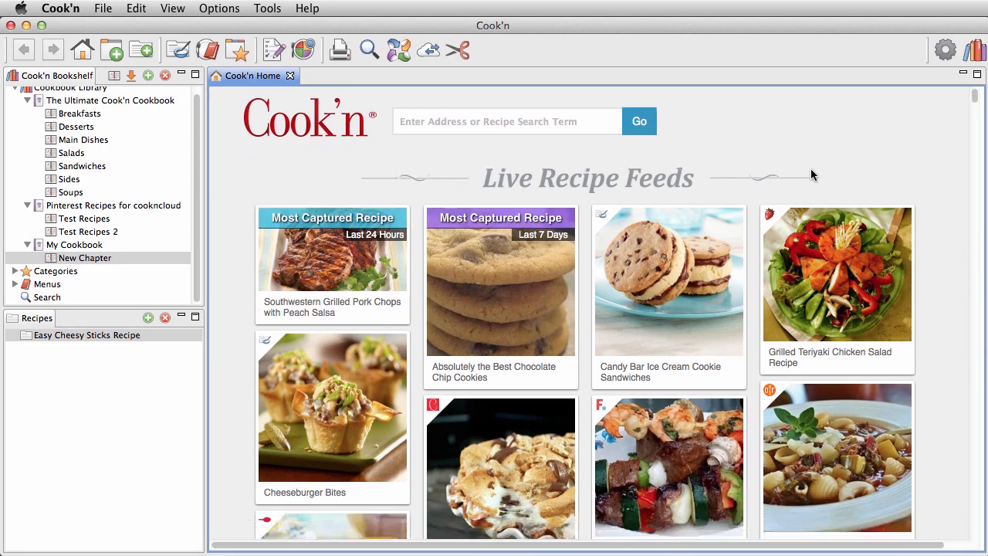
scroll("down", 3)
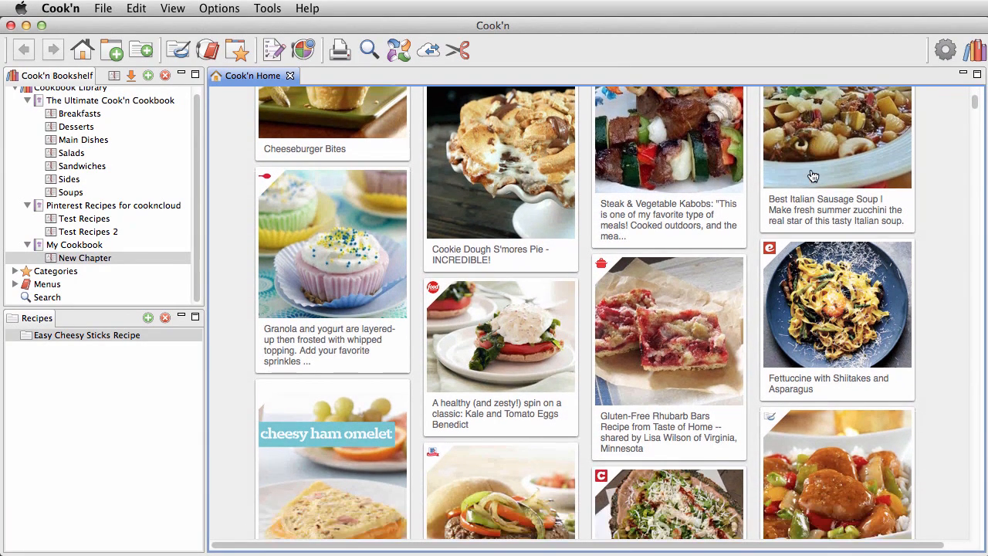
scroll("down", 3)
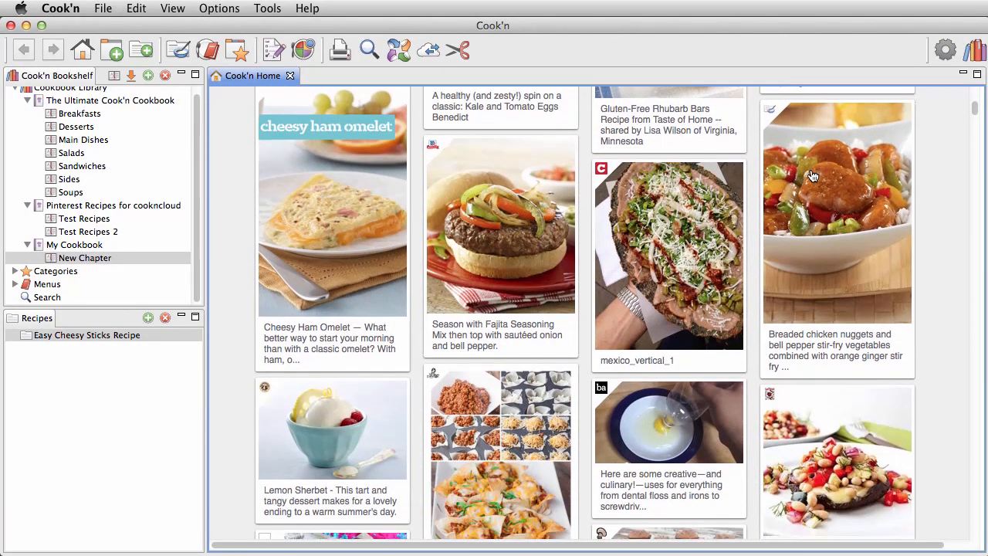
scroll("down", 3)
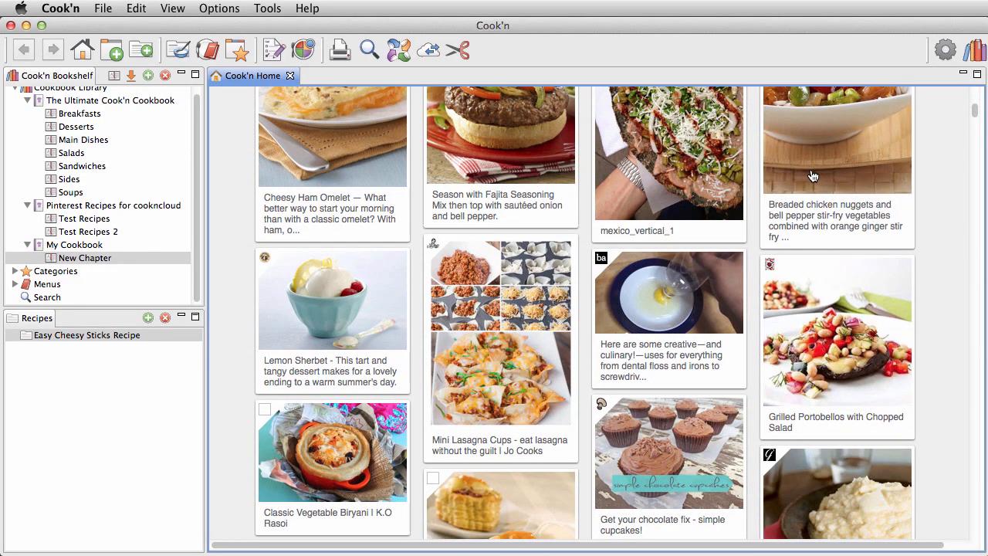
scroll("down", 3)
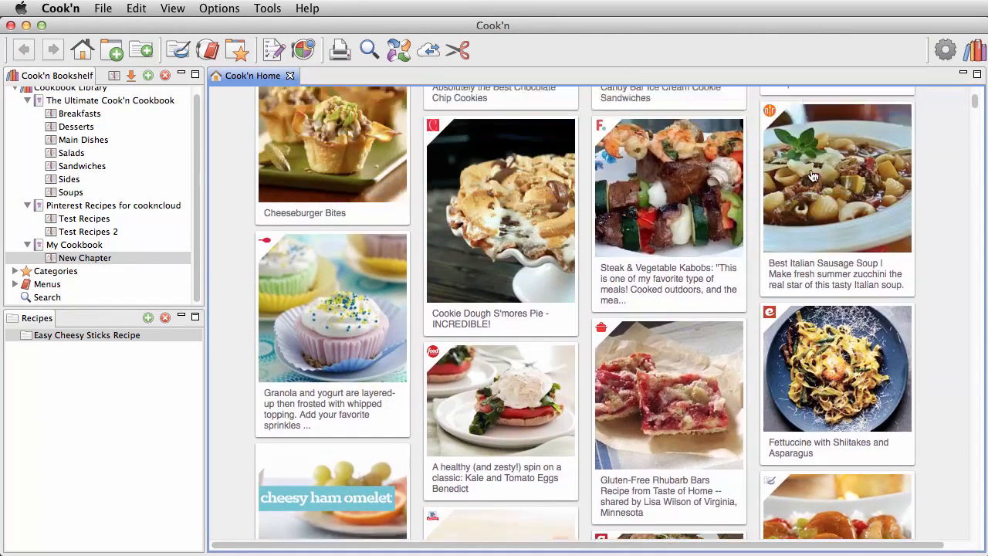
left_click(837, 178)
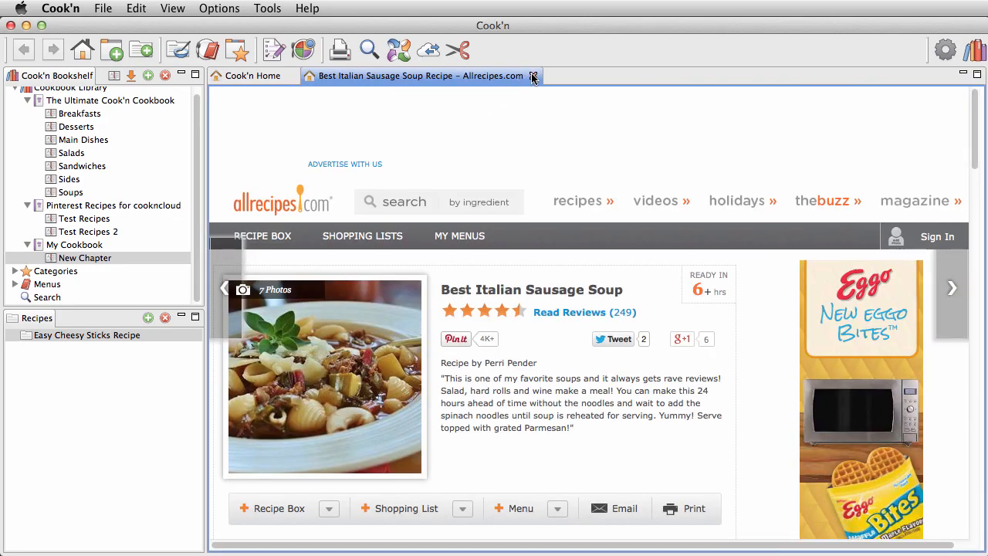
scroll("down", 3)
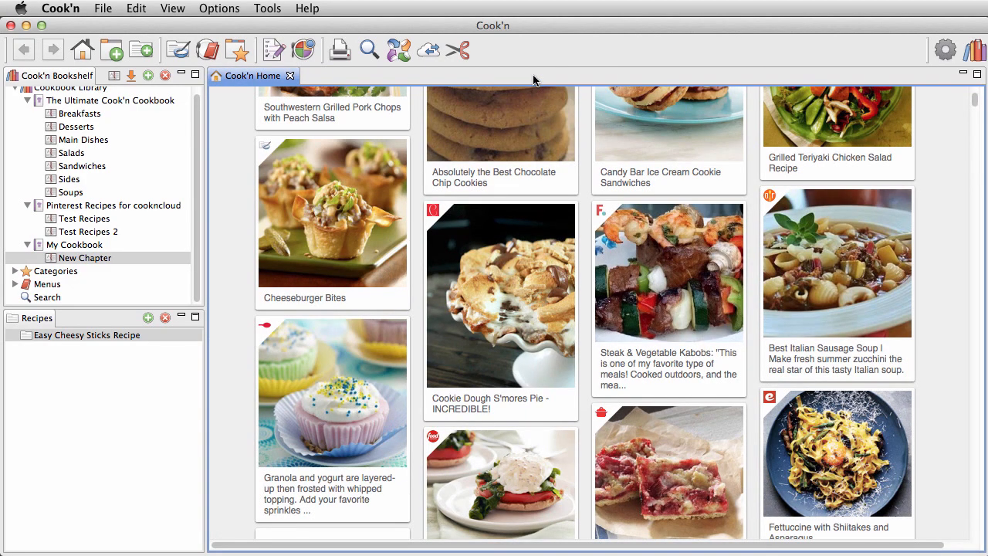
mouse_move(805, 260)
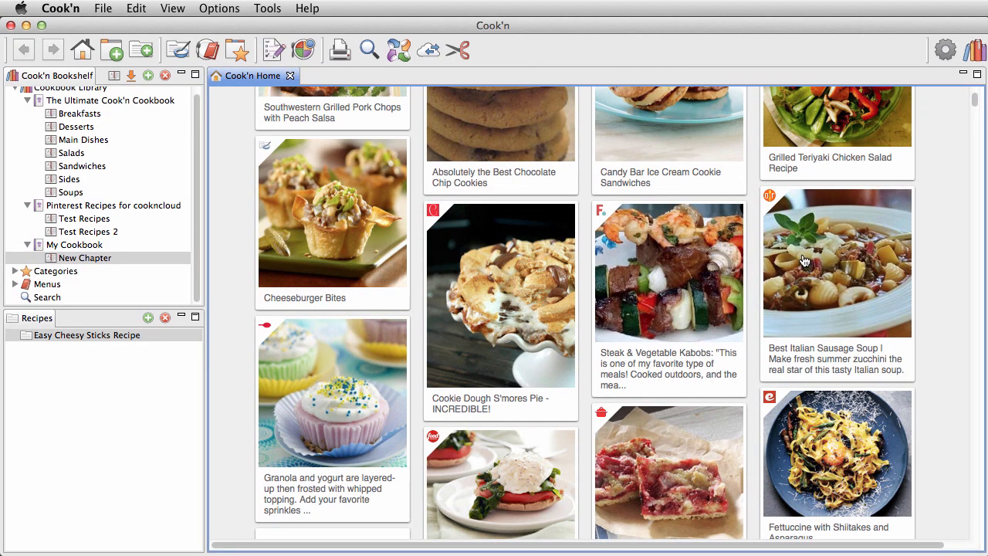
scroll("down", 3)
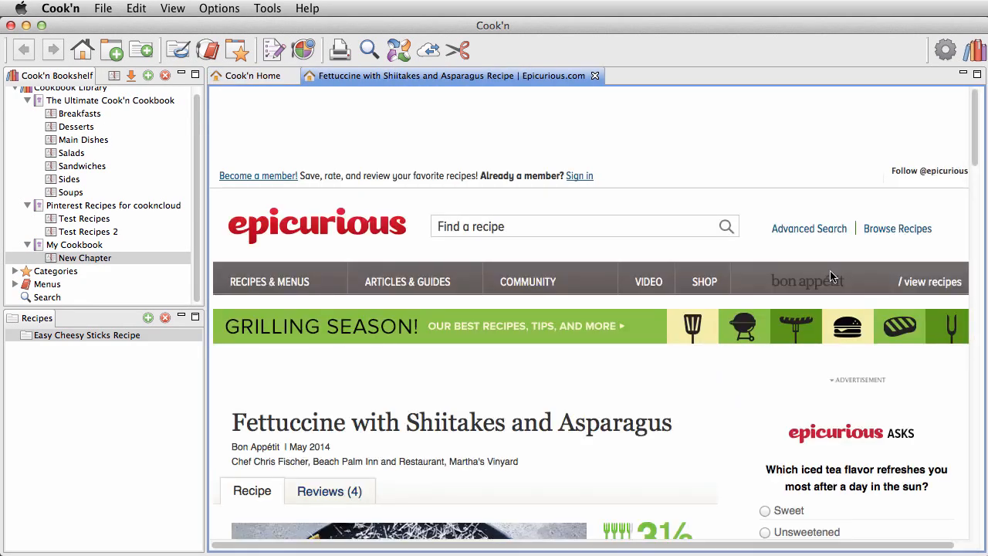
scroll("down", 3)
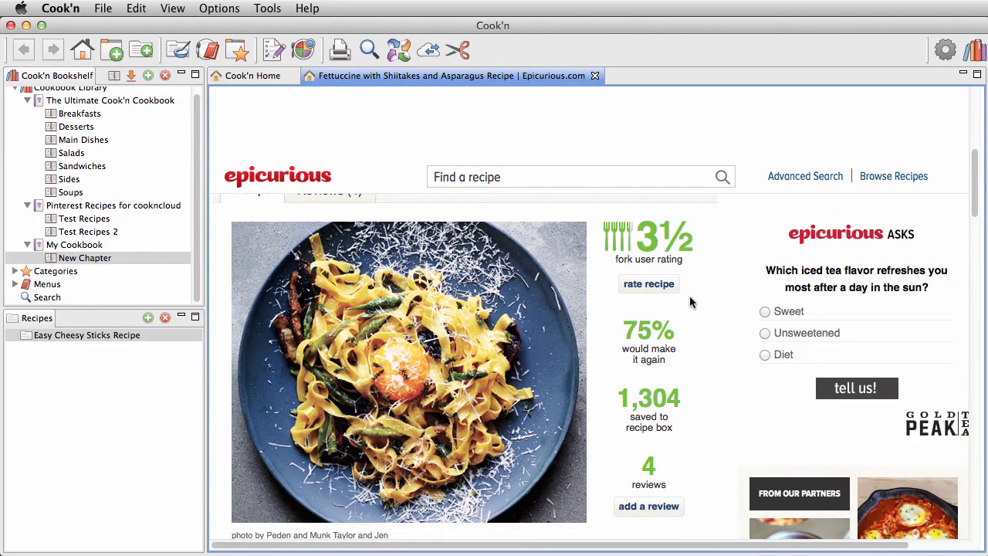
scroll("up", 3)
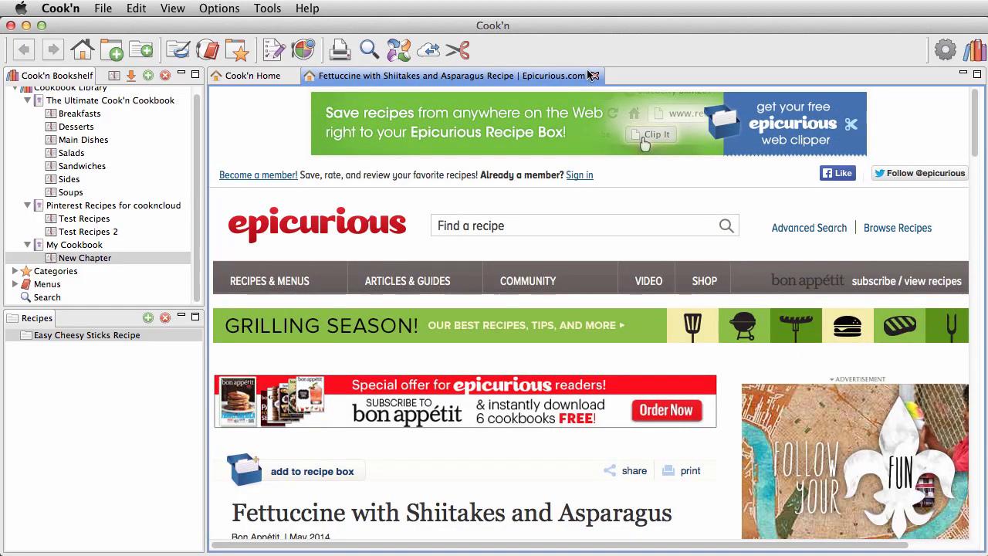
left_click(593, 75)
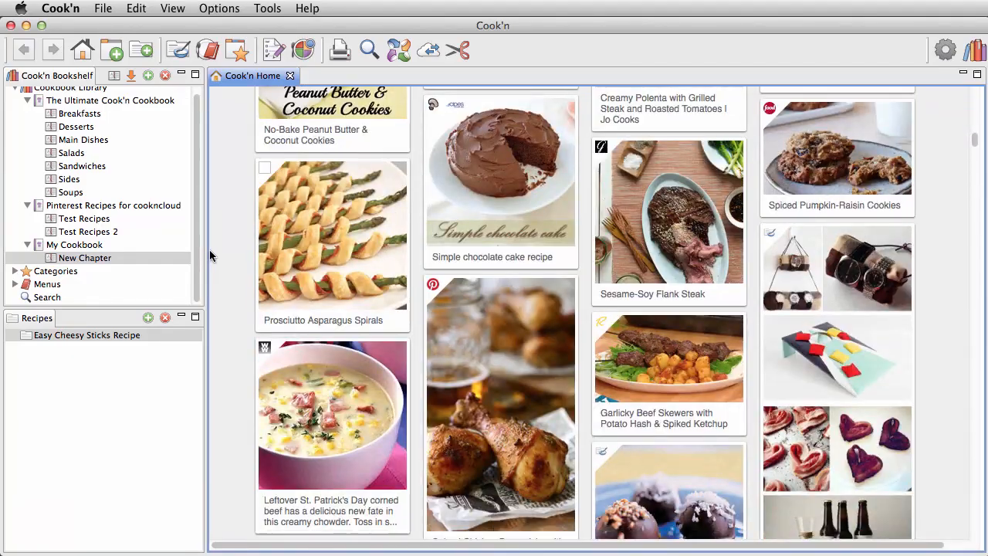
scroll("down", 3)
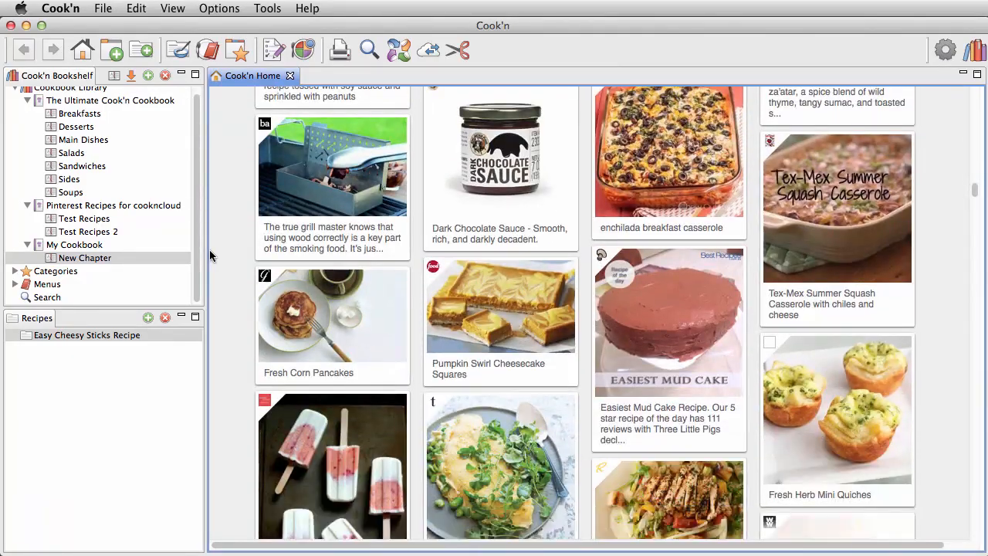
scroll("down", 3)
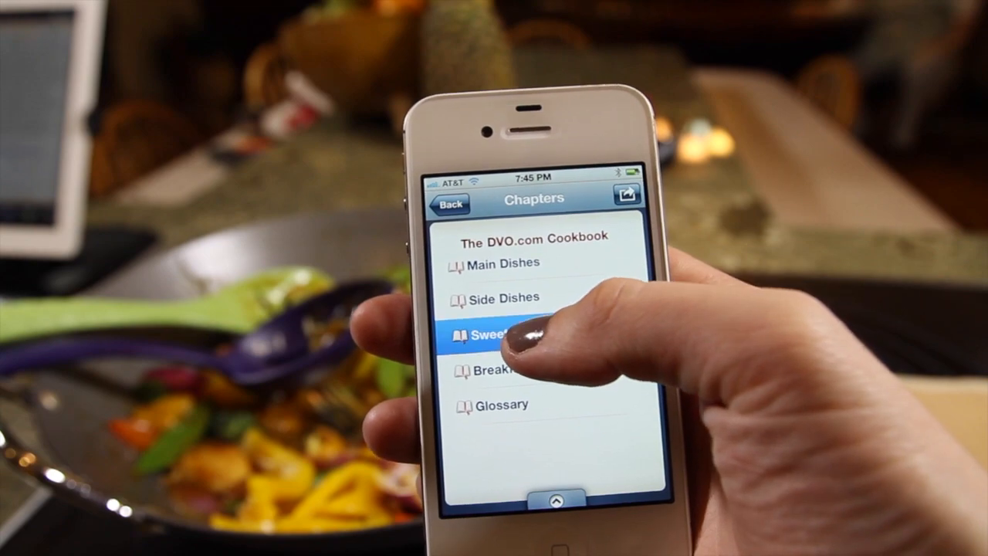
- Replace a recipe photo with the new strawberry dessert picture, then view the shopping list
left_click(502, 335)
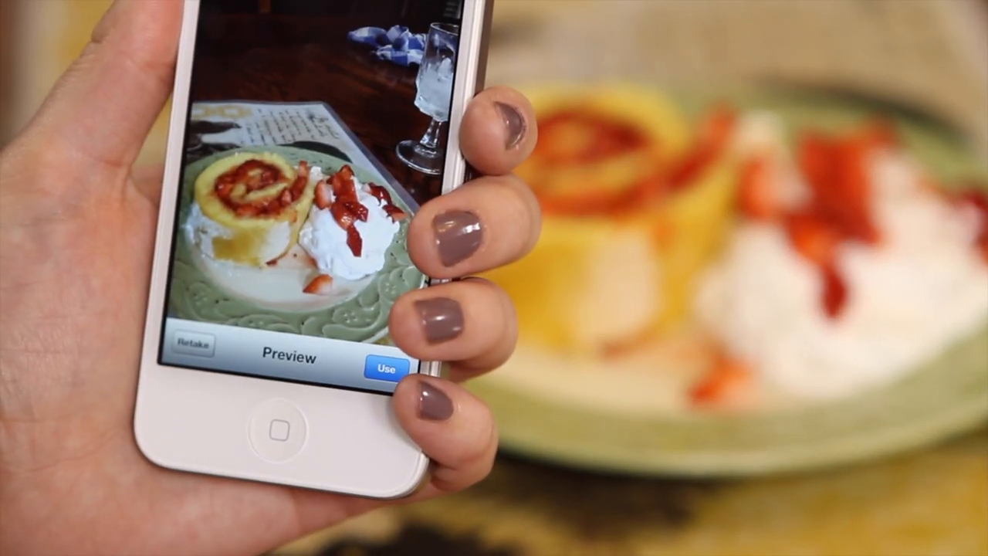
left_click(394, 367)
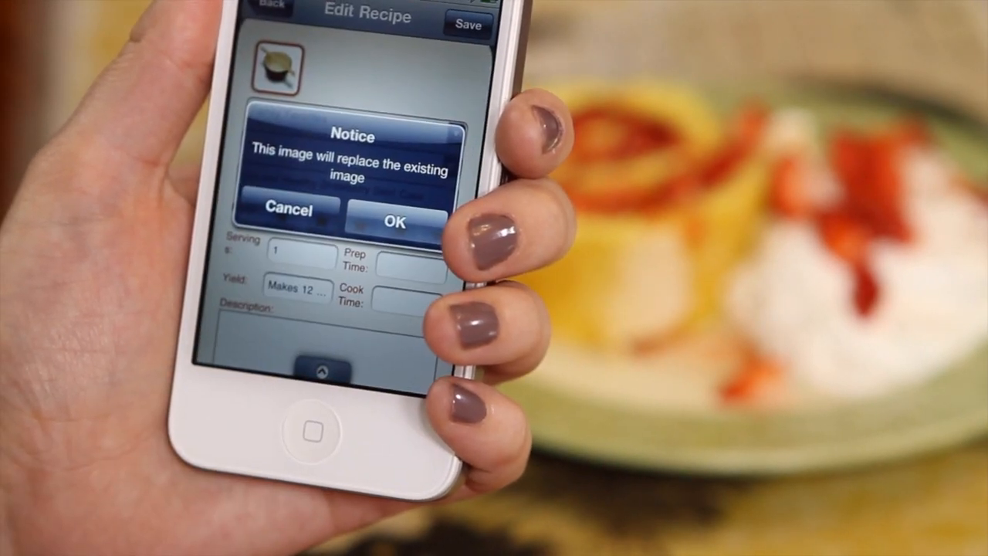
left_click(395, 222)
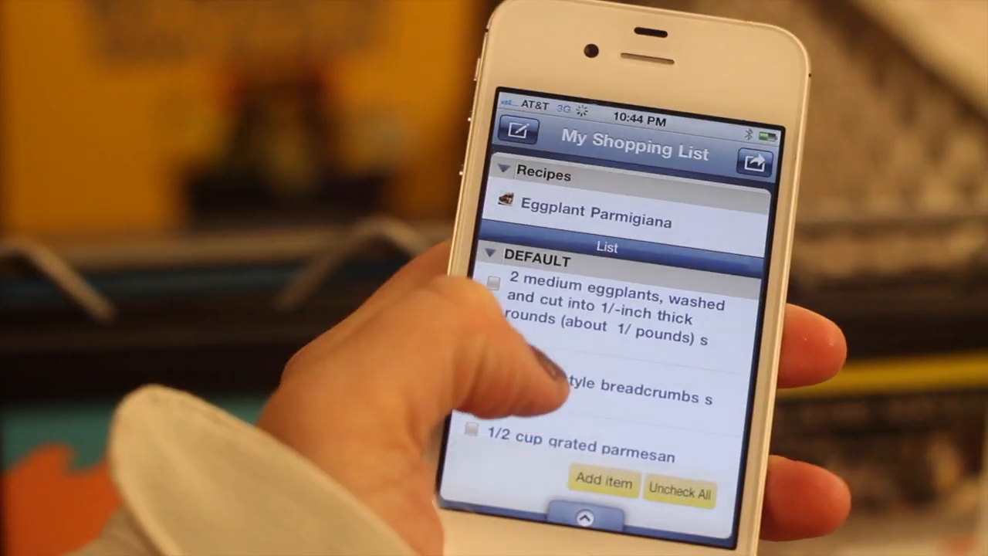
scroll("down", 3)
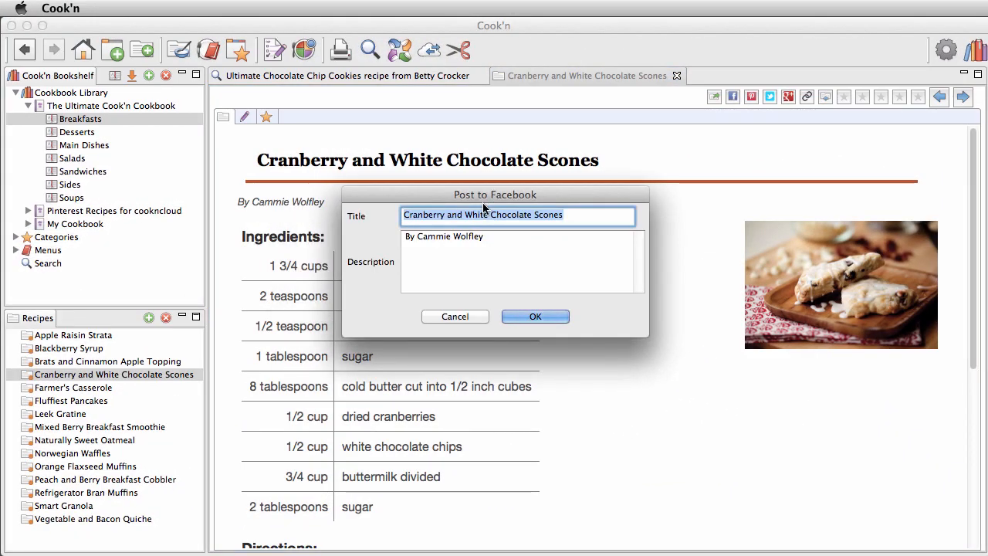
- Post the scones recipe to Facebook with a description beginning 'This is a great'
type("This is a great")
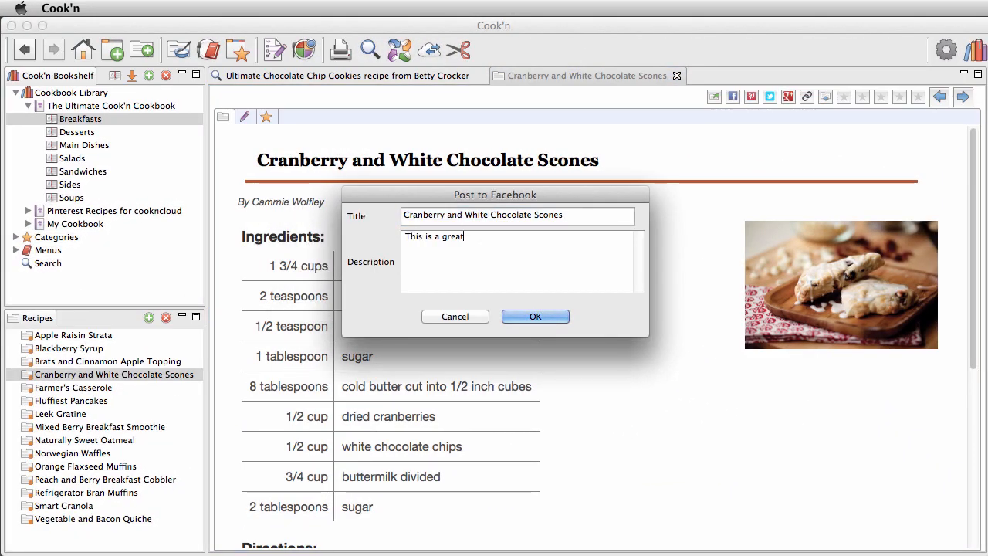
left_click(535, 317)
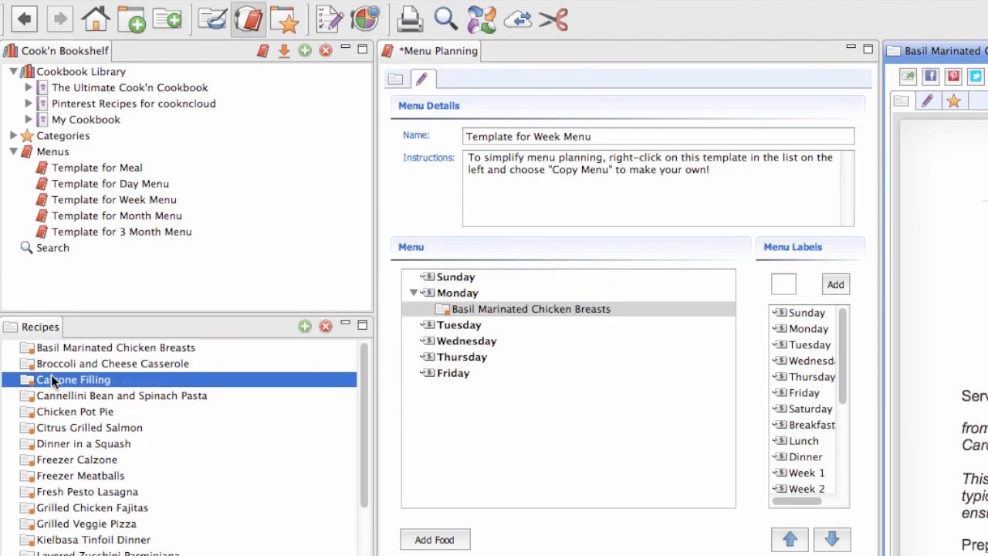
- Add the Calzone Filling recipe to the week menu template
left_click(121, 395)
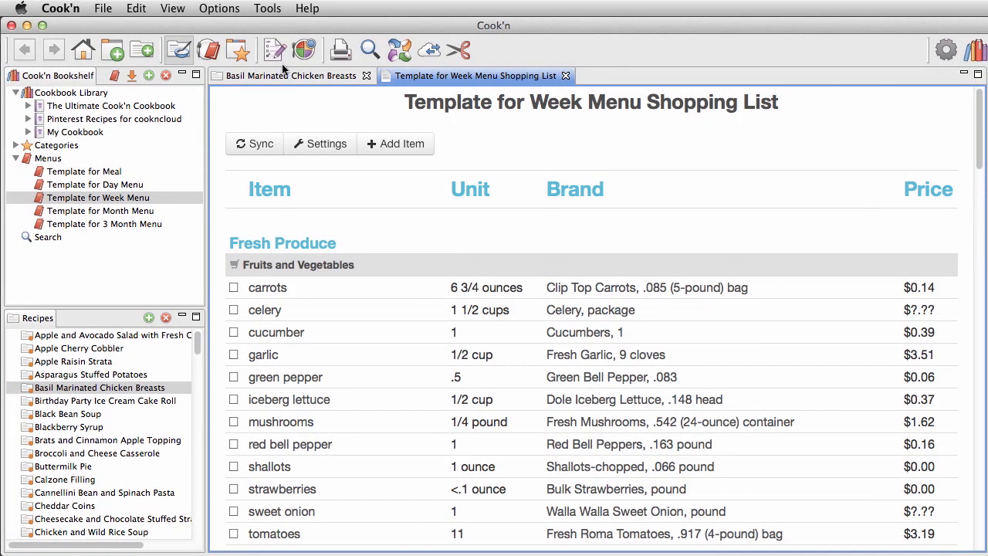
- Scroll down through the week menu shopping list after ticking off garlic
scroll("down", 3)
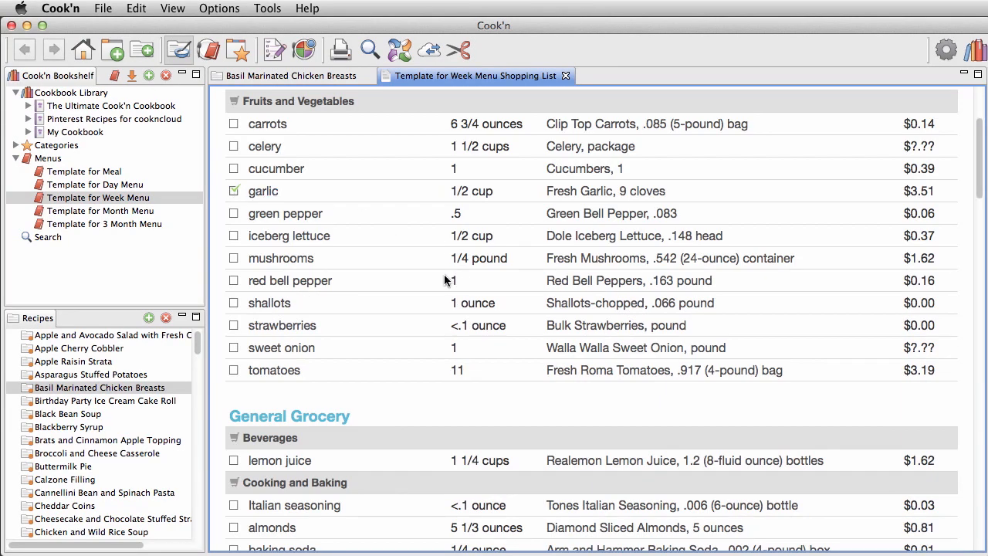
scroll("down", 3)
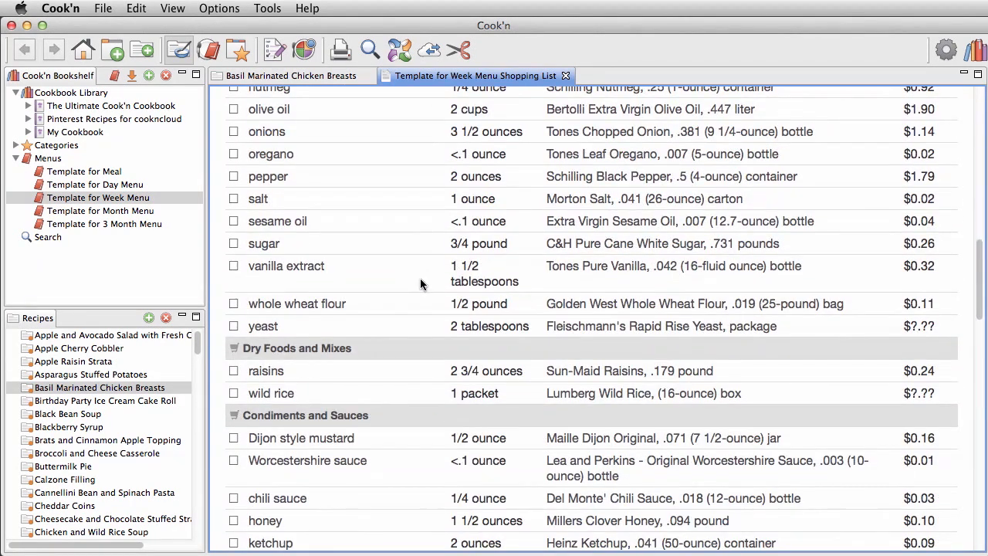
scroll("down", 3)
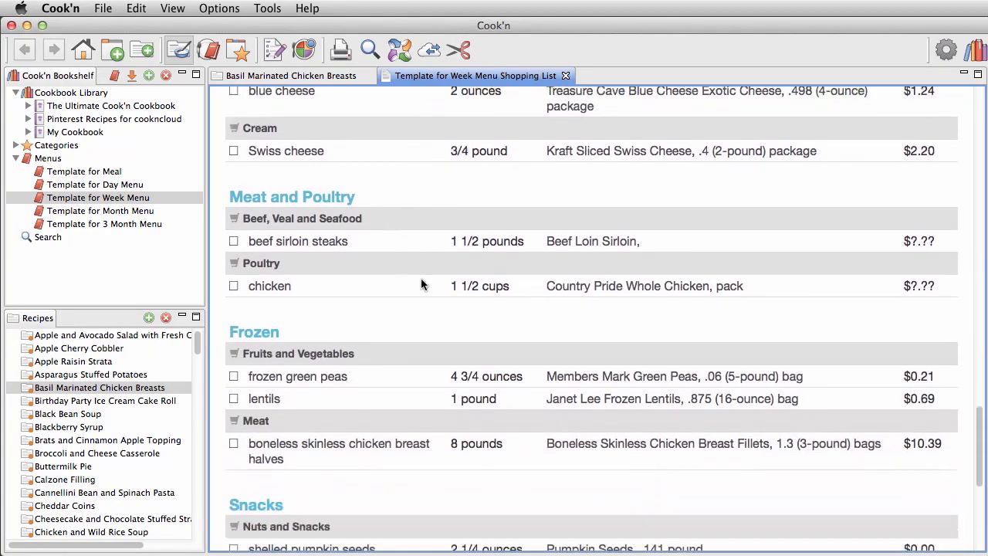
scroll("down", 3)
type("www.dvo")
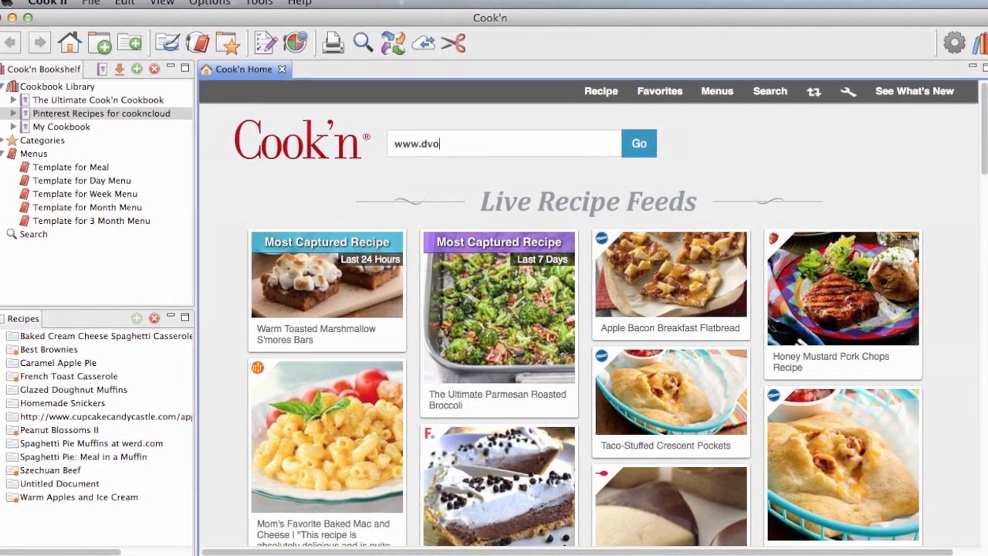
- Go to the Cook'n web address and scroll through new releases and diabetic cookbooks
left_click(599, 99)
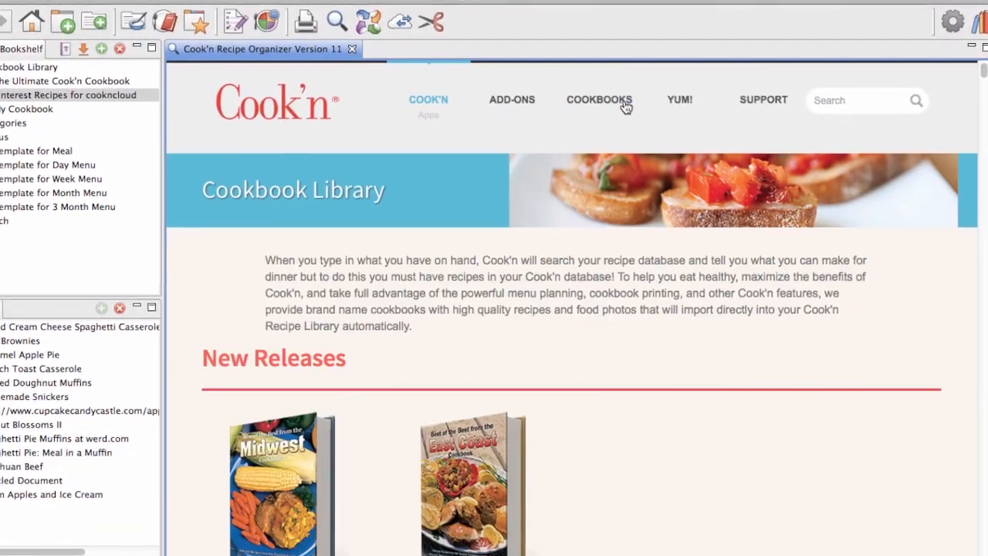
scroll("down", 3)
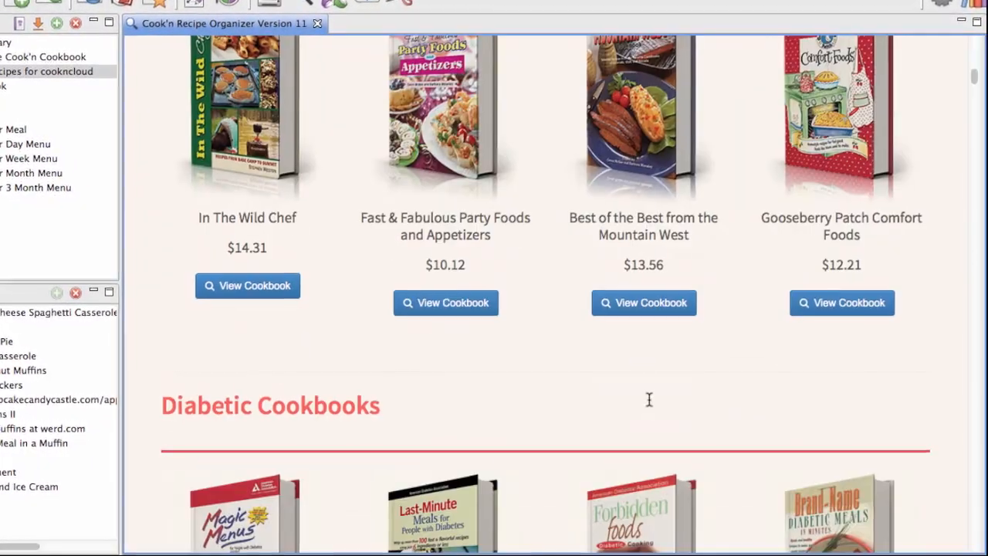
scroll("down", 3)
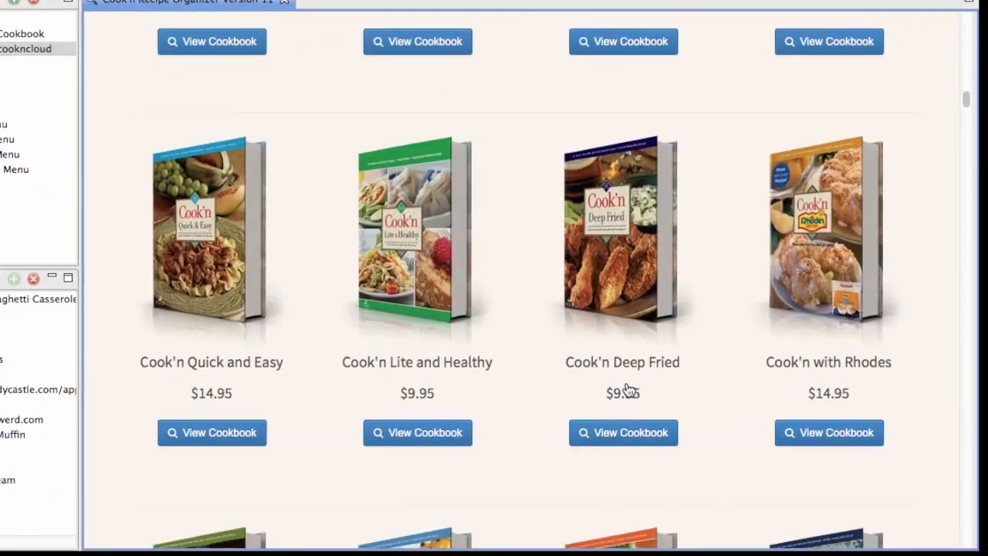
scroll("down", 3)
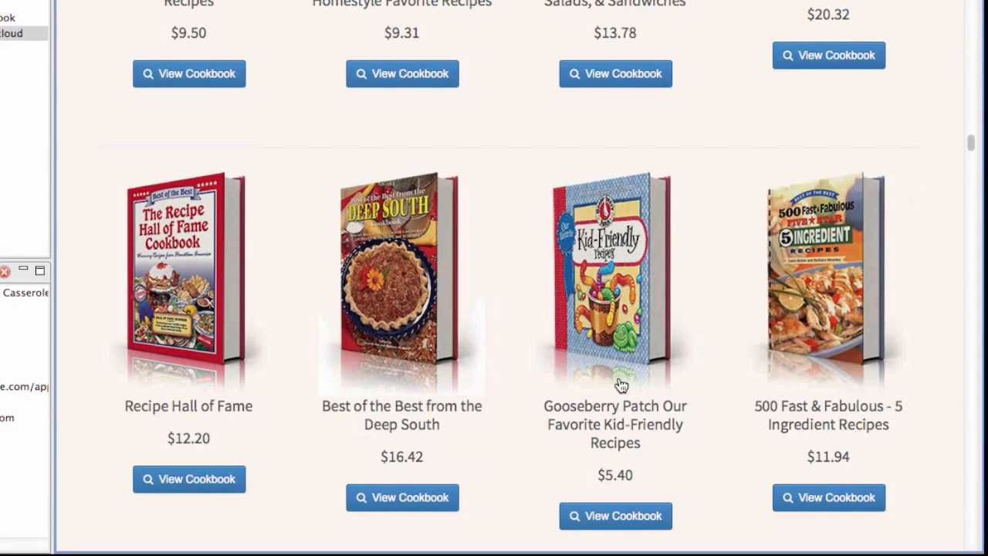